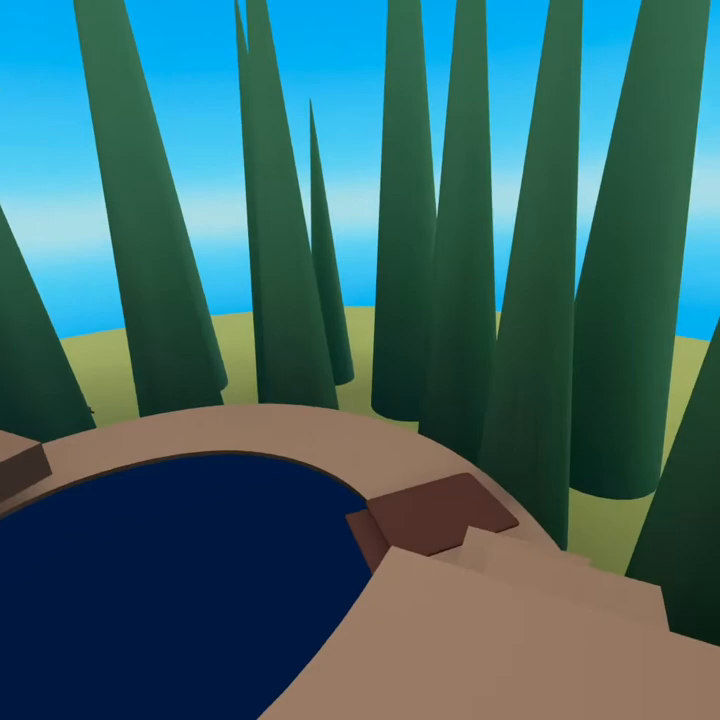
pyautogui.moveTo(360, 360)
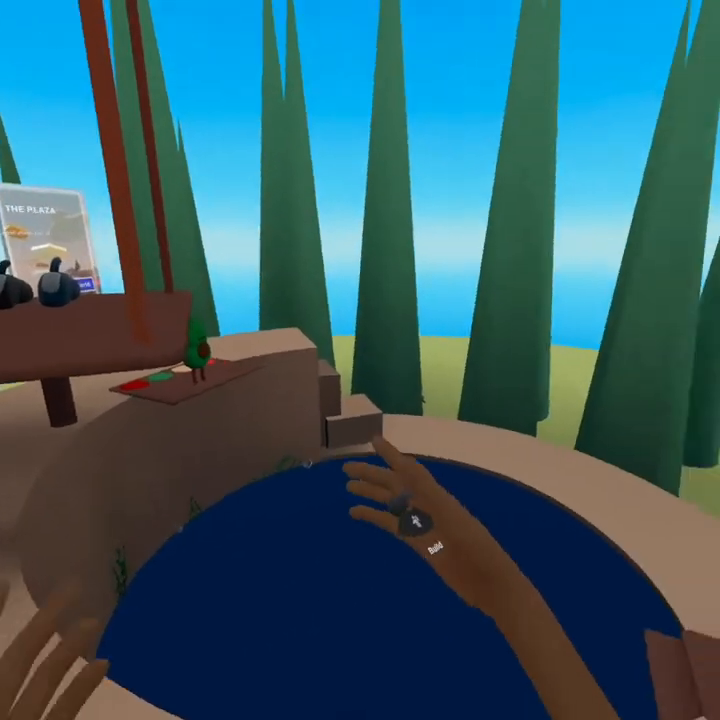
pyautogui.moveTo(360, 360)
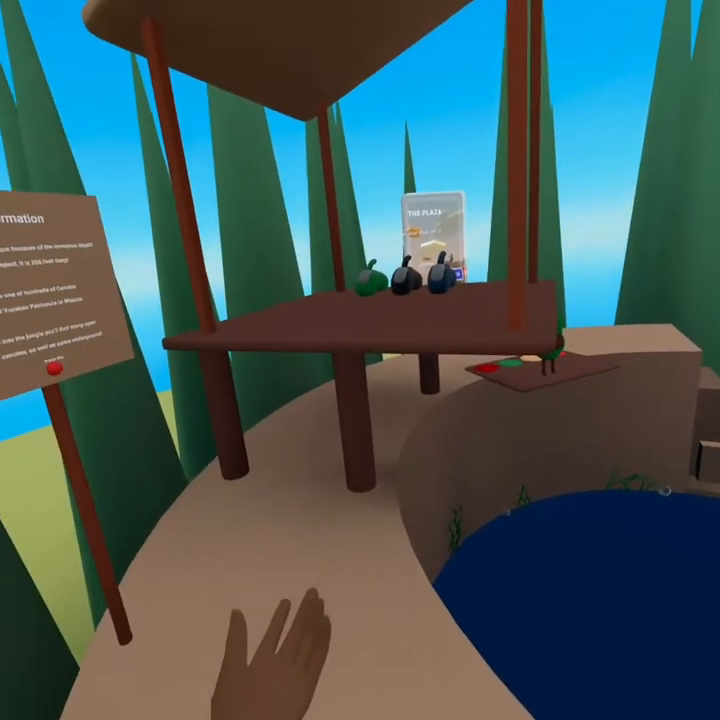
pyautogui.moveTo(360, 360)
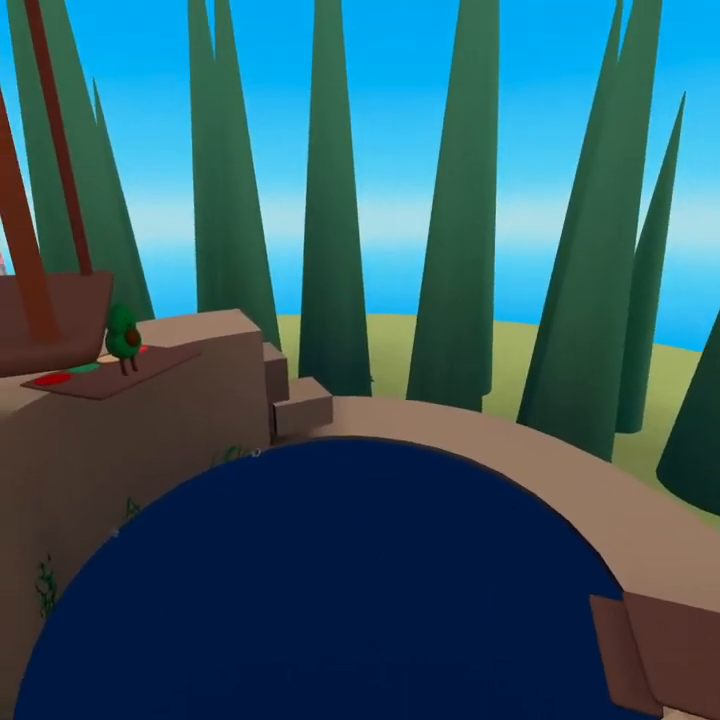
pyautogui.moveTo(360, 360)
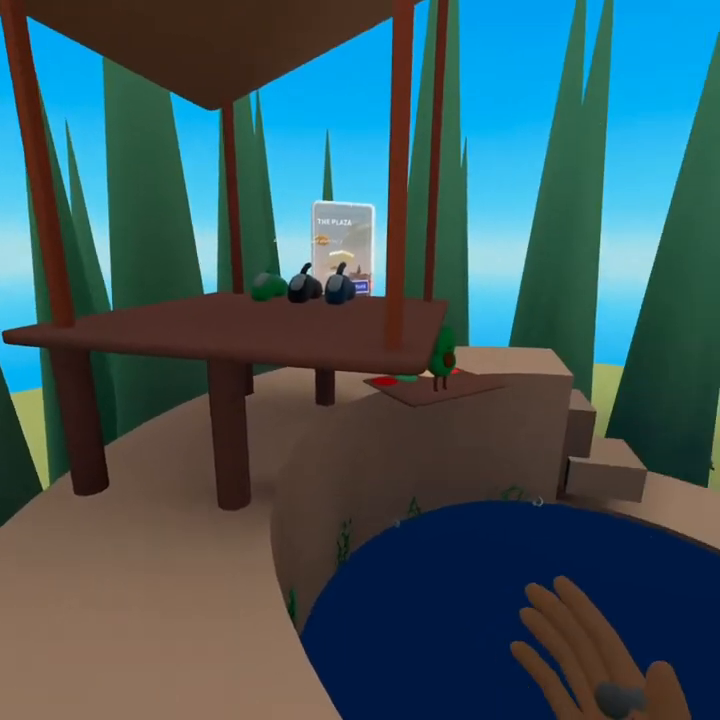
pyautogui.moveTo(360, 360)
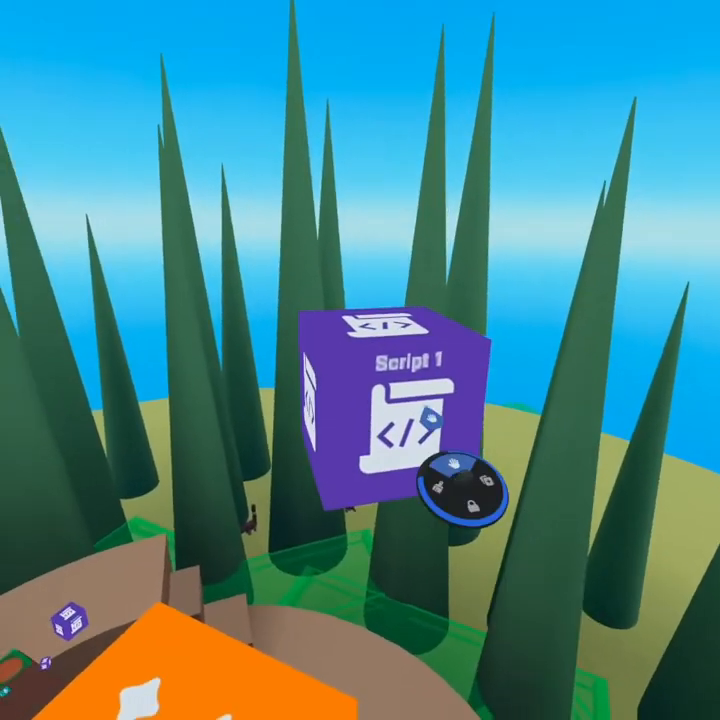
# - Open the Properties panel for the Script 1 gizmo from its radial menu
pyautogui.click(390, 400)
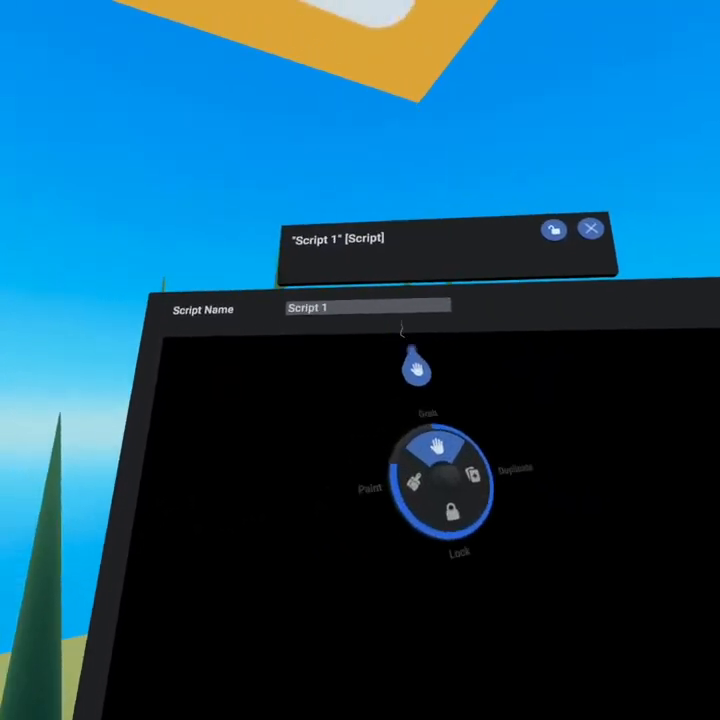
# - Create a new object variable in the cenote script and name it spawn_point
pyautogui.click(367, 307)
pyautogui.write('spawn_')
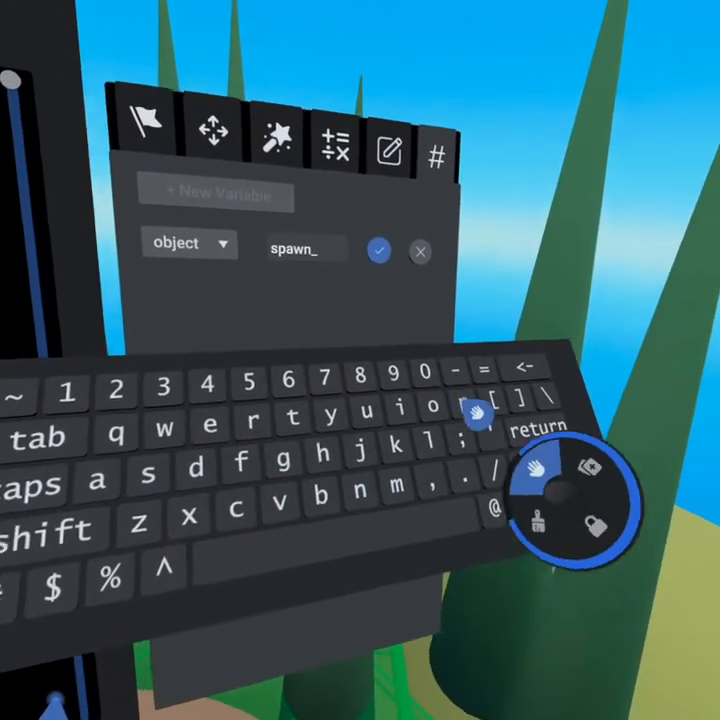
pyautogui.write('point')
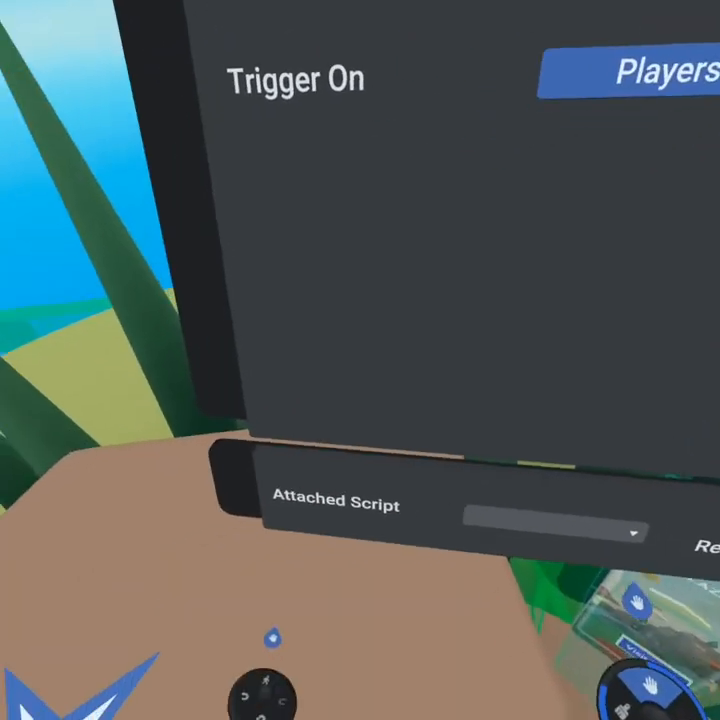
# - Set the cenote trigger to fire on Players and attach its script
pyautogui.click(550, 533)
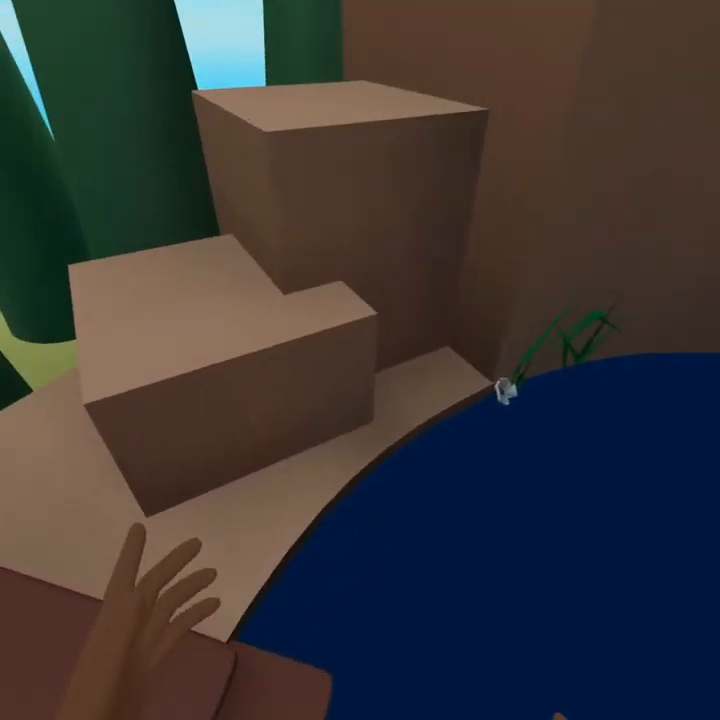
pyautogui.moveTo(360, 360)
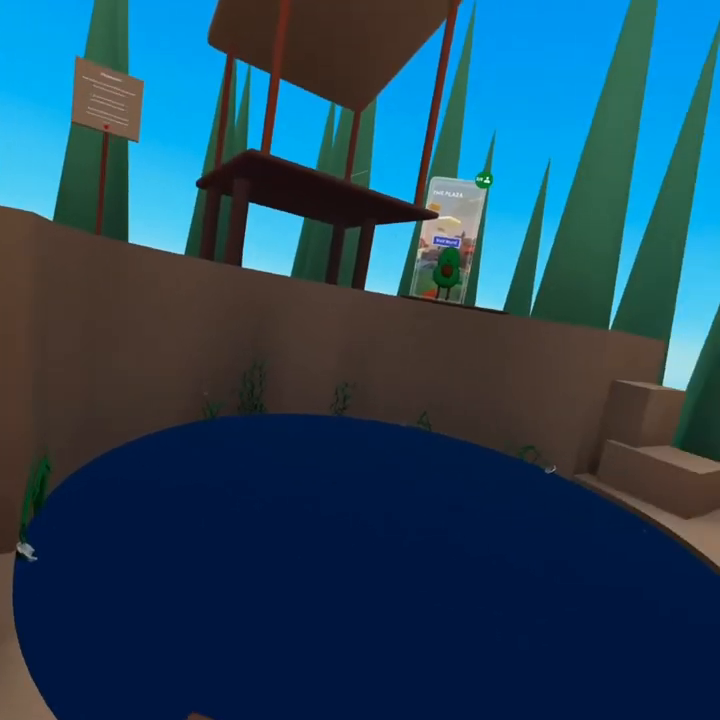
pyautogui.moveTo(360, 360)
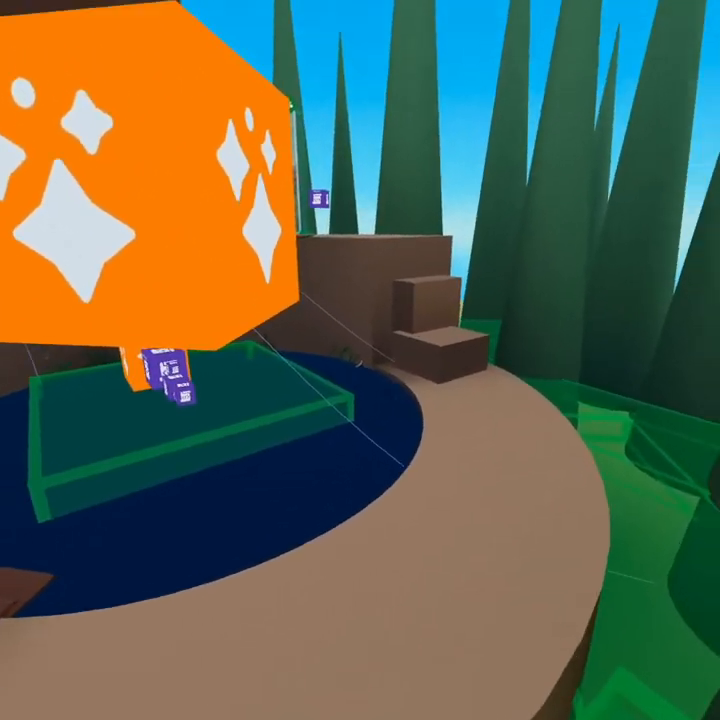
pyautogui.moveTo(360, 360)
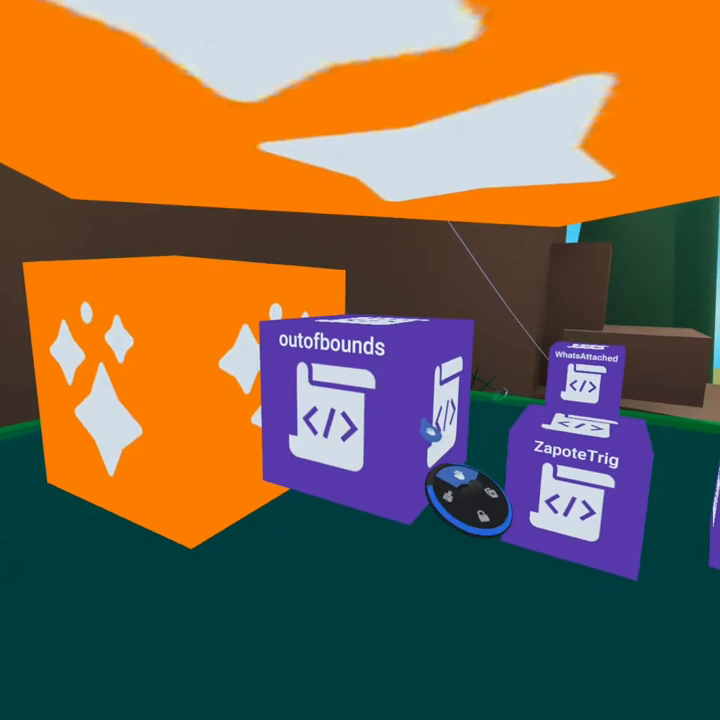
pyautogui.moveTo(360, 360)
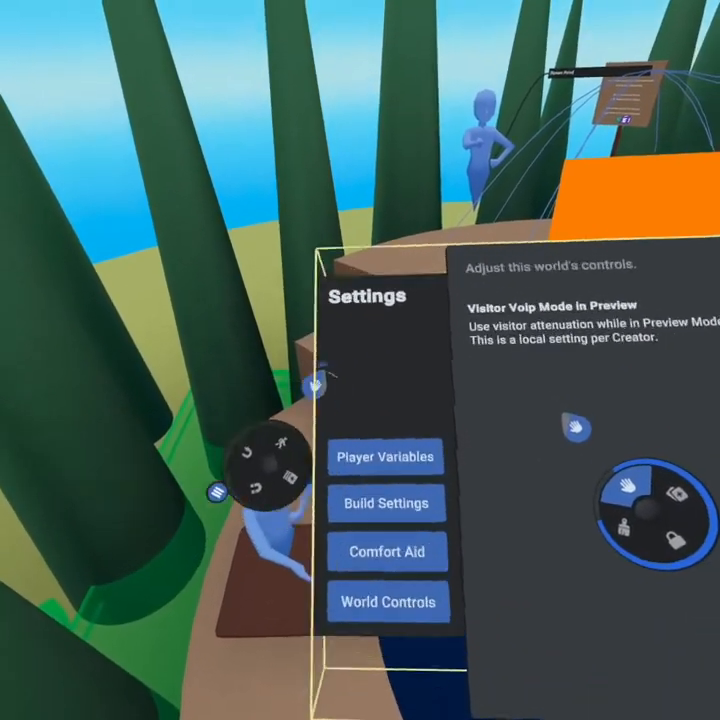
# - Open the Player Variables settings and start creating a new player variable
pyautogui.click(386, 456)
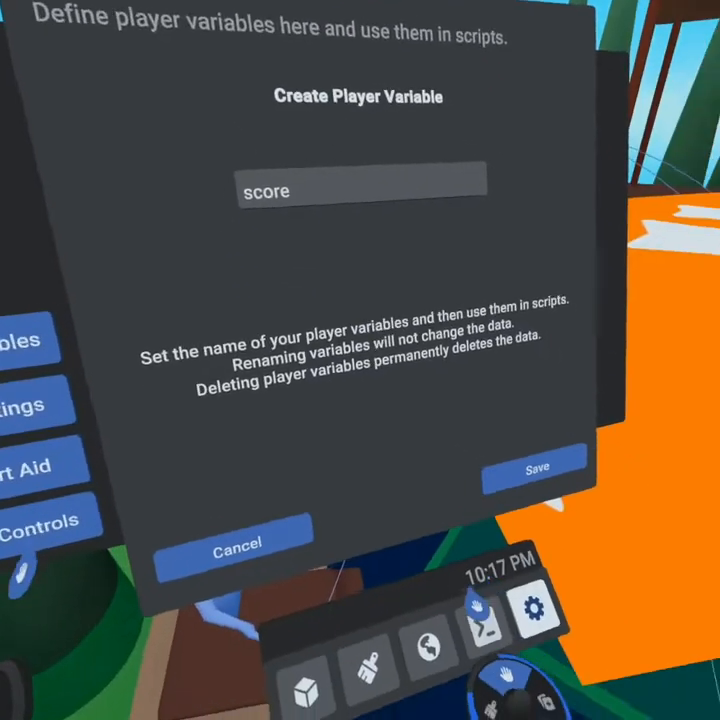
pyautogui.click(536, 470)
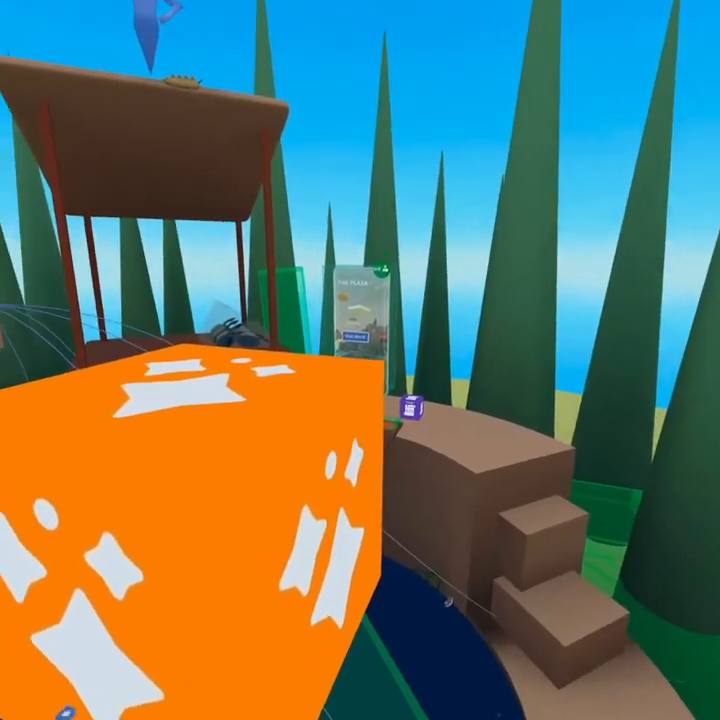
pyautogui.moveTo(360, 360)
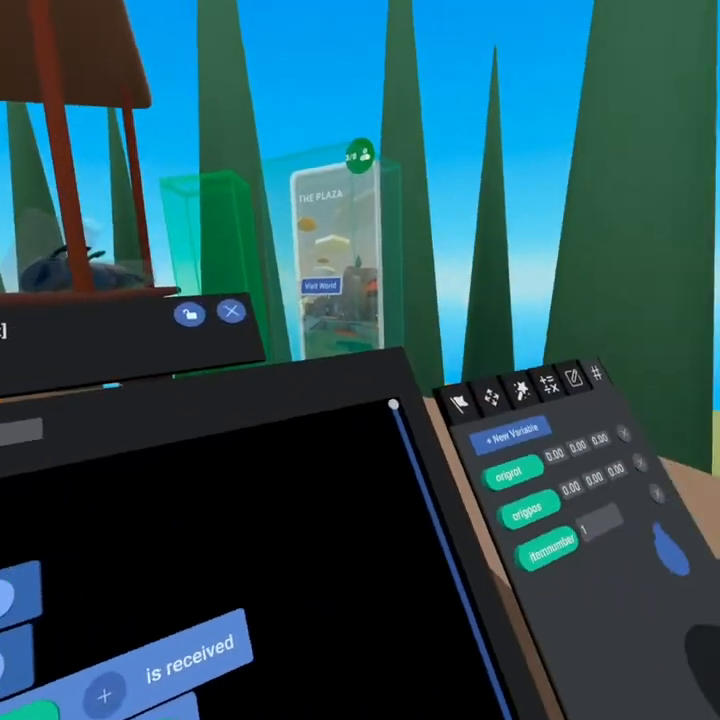
pyautogui.moveTo(360, 360)
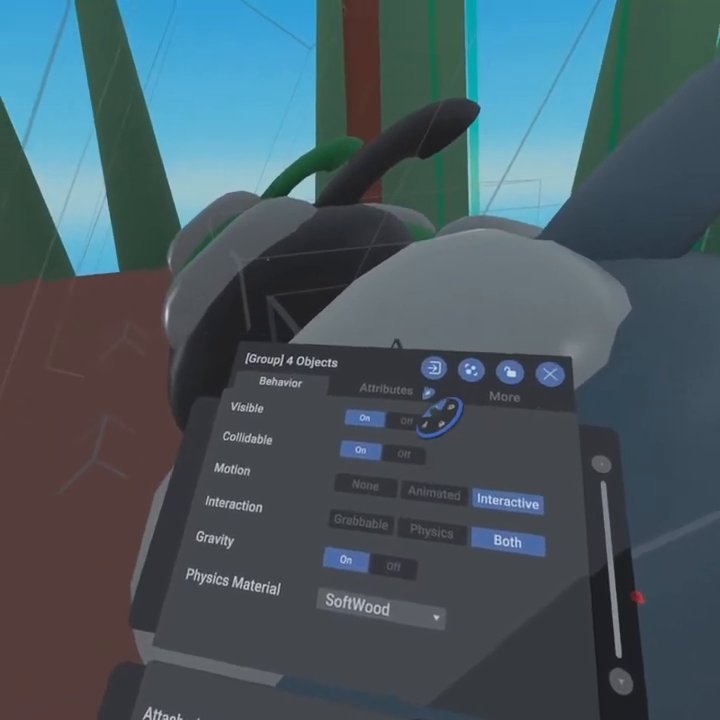
# - Open the Behavior tab of the grouped four-object snorkel's properties
pyautogui.click(385, 391)
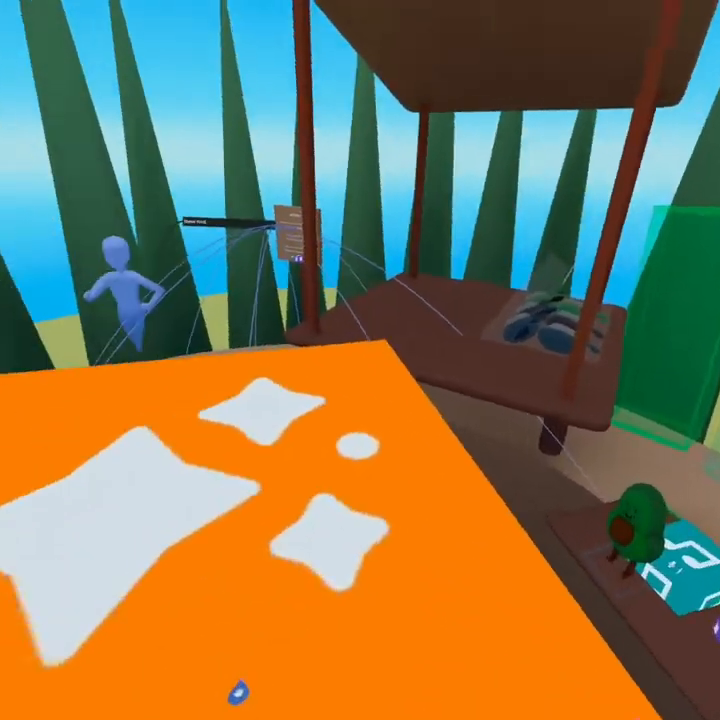
pyautogui.moveTo(360, 360)
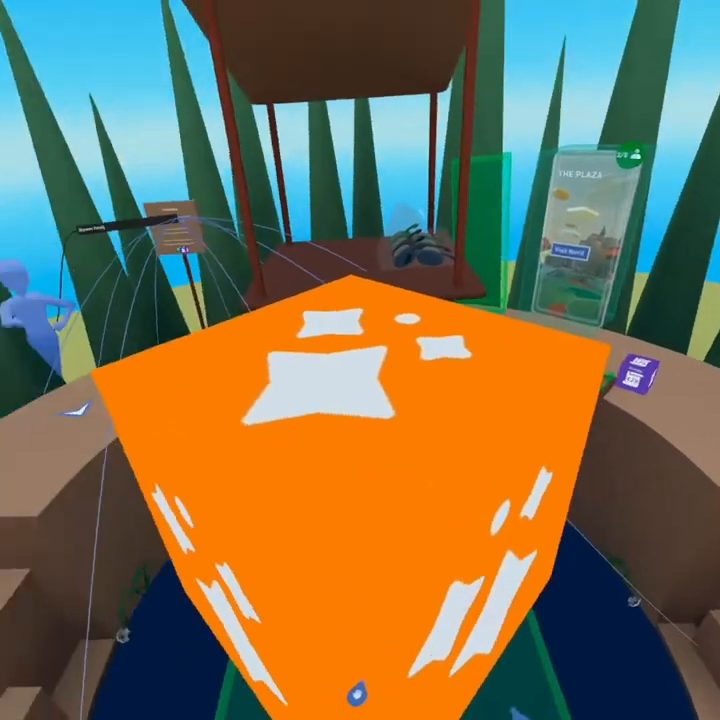